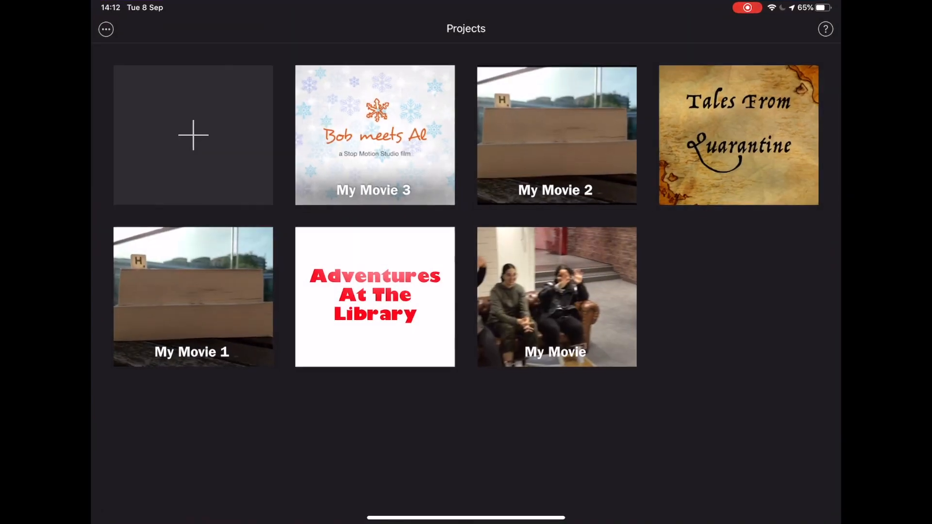
Step: Create a new Movie project, My Movie 4, from several clips chosen in Moments
left_click(192, 135)
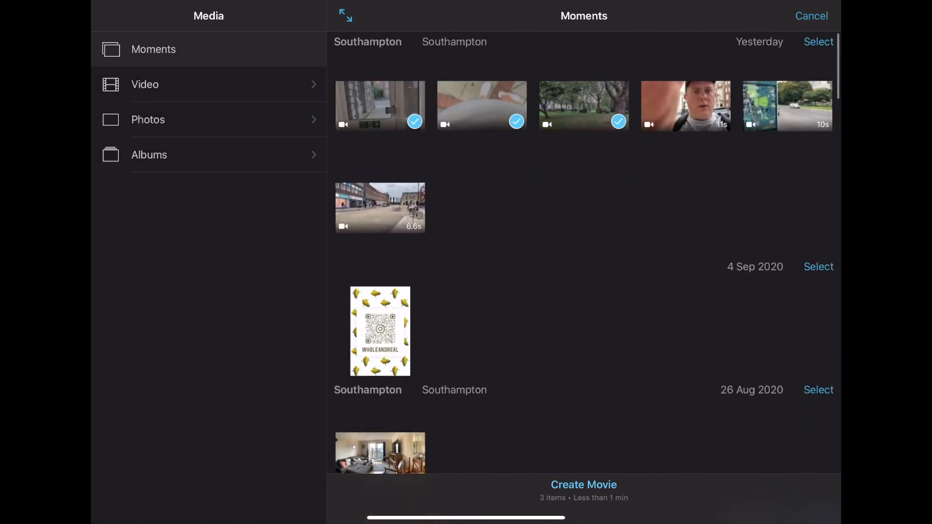
scroll("down", 3)
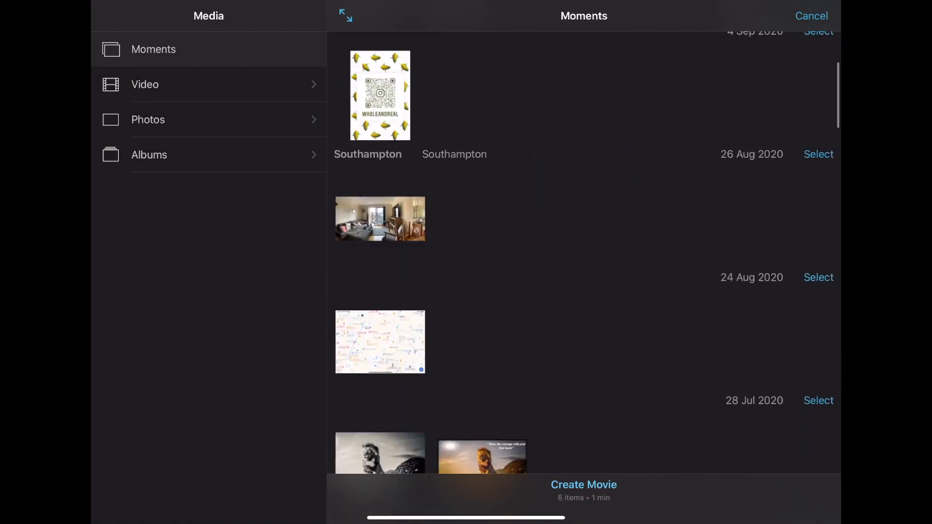
scroll("down", 3)
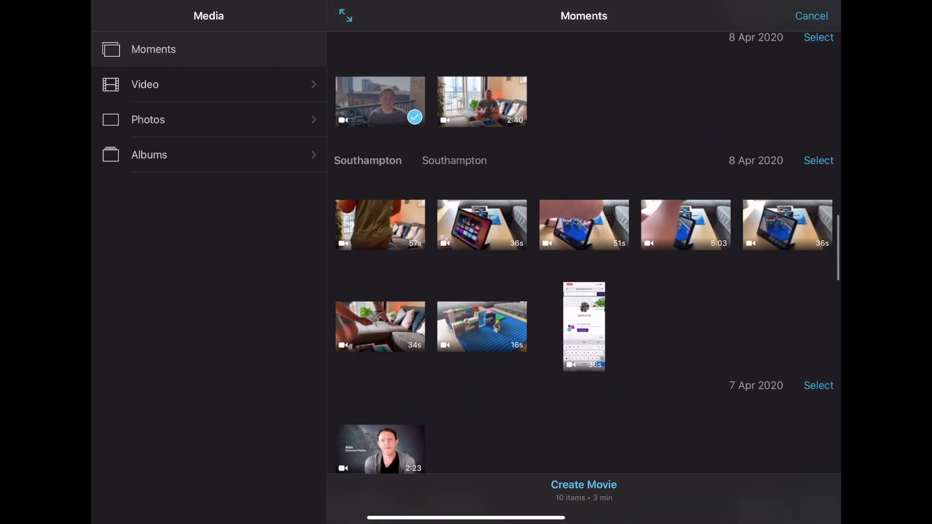
left_click(584, 484)
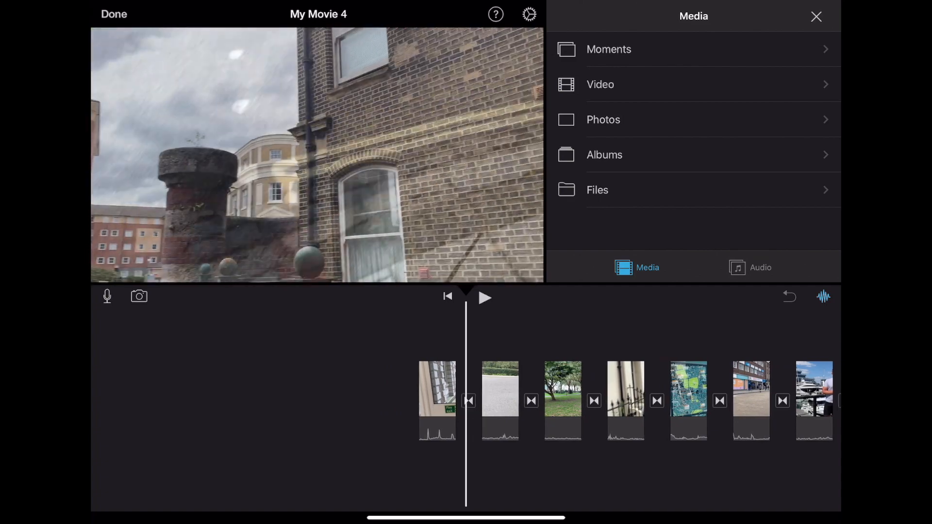
Step: Select the harbour presenter clip in the timeline and split it at the playhead into two pieces
left_click(526, 372)
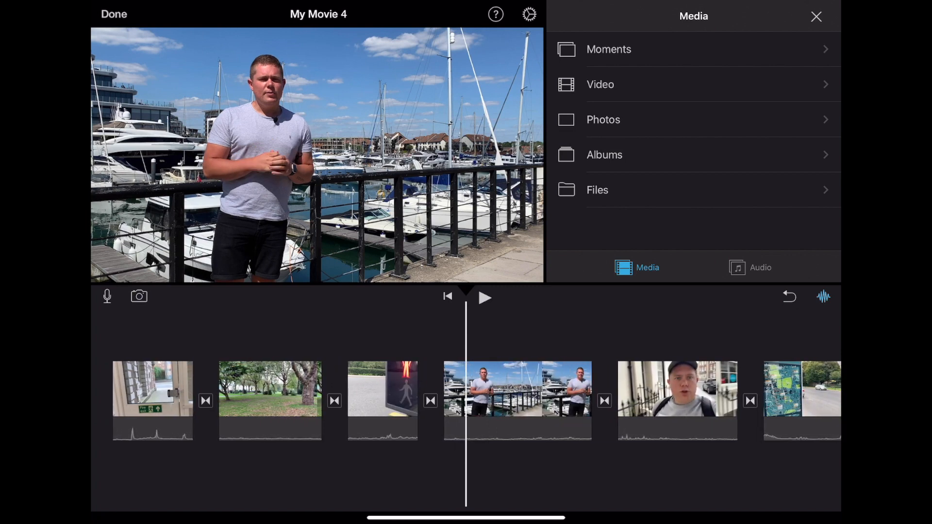
left_click(517, 389)
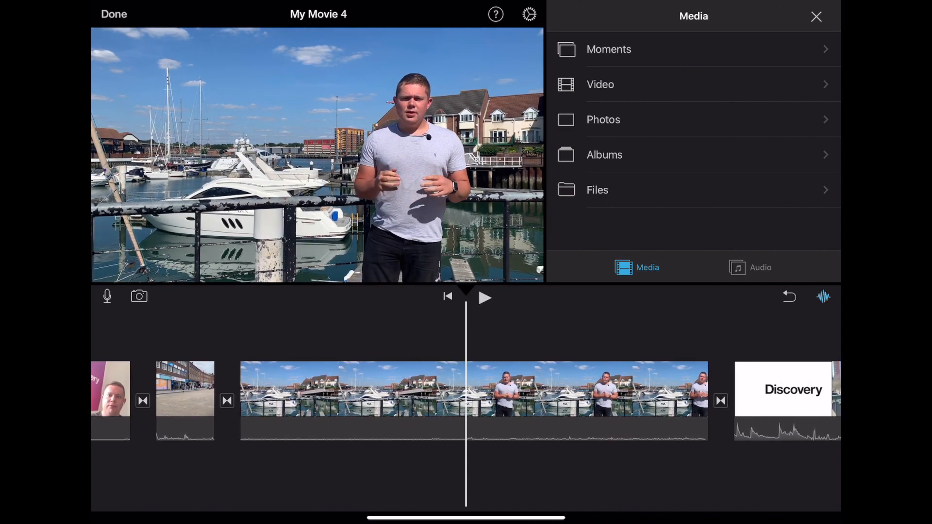
left_click(611, 372)
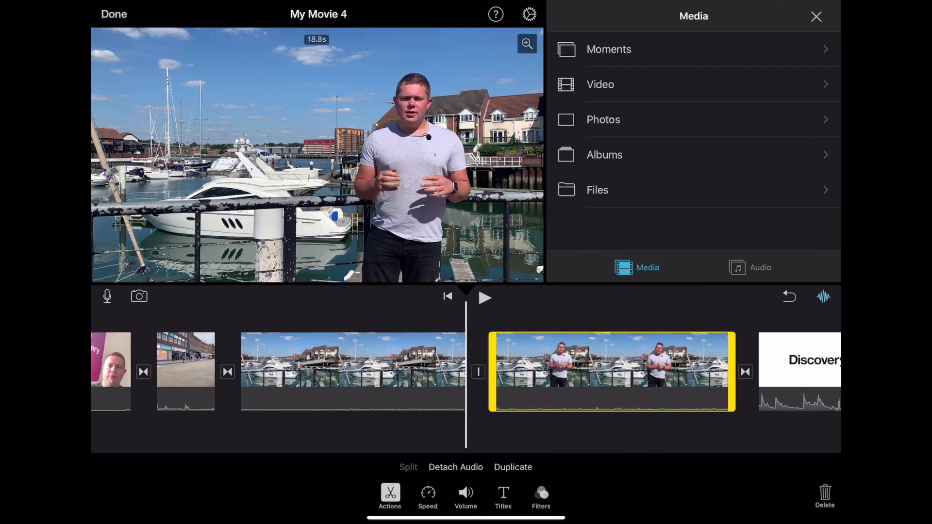
left_click(352, 372)
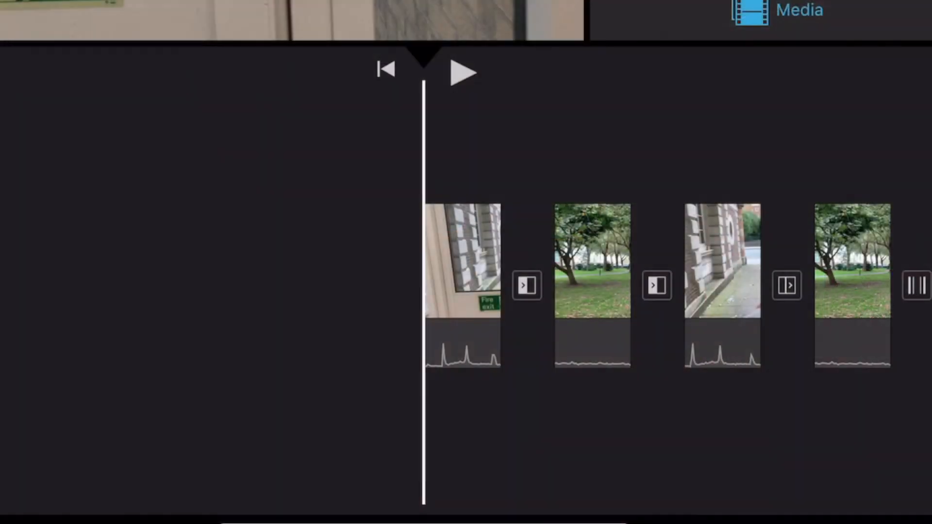
Step: Change the transition between the first two clips, after the fire-exit clip, to Dissolve
left_click(526, 286)
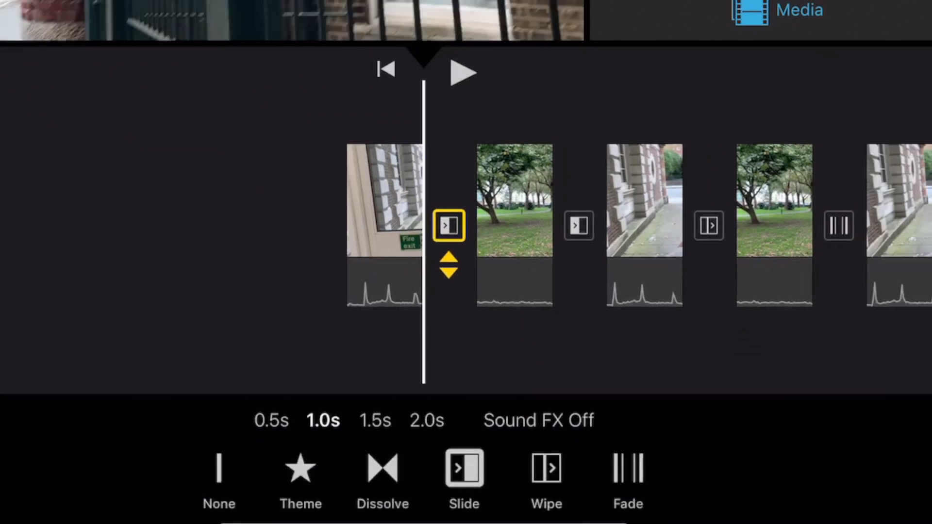
left_click(383, 468)
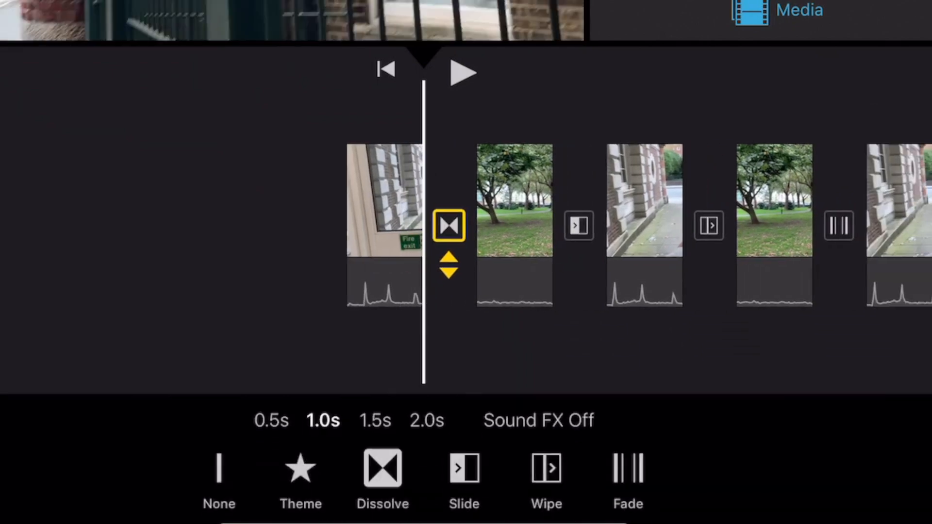
left_click(375, 421)
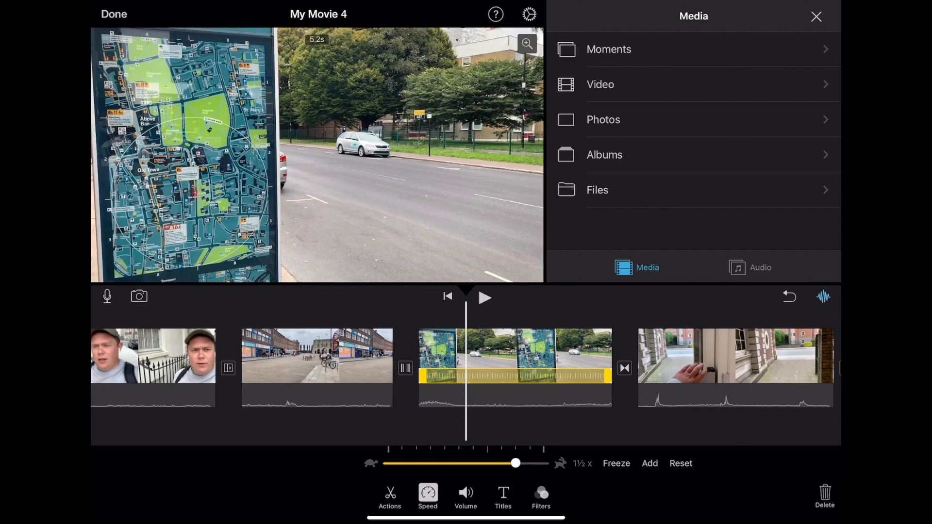
Step: Apply the Blast filter and a centred Gravity title with placeholder text to the street-map clip
left_click(486, 297)
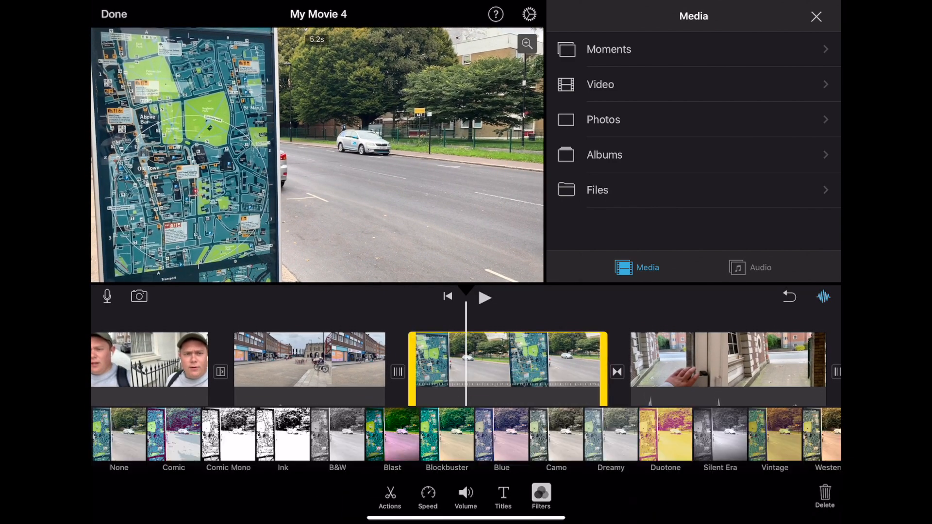
left_click(391, 434)
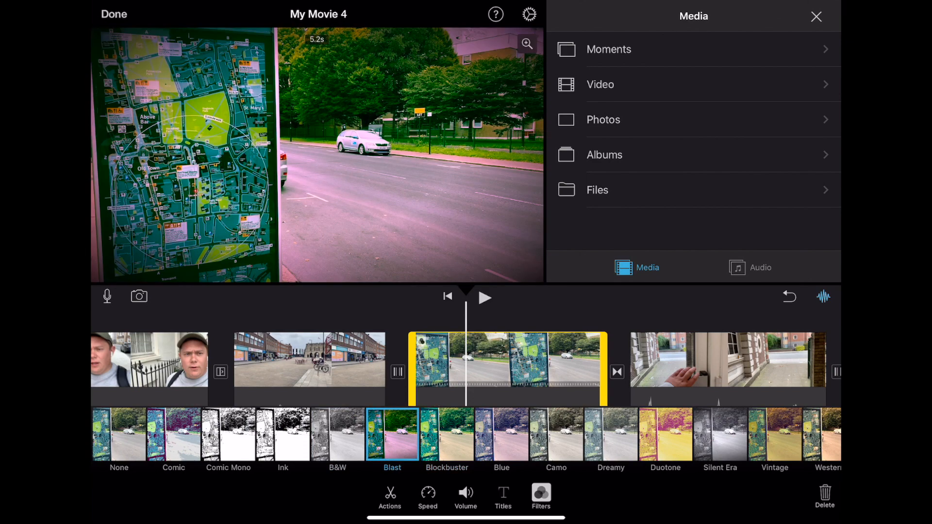
left_click(502, 497)
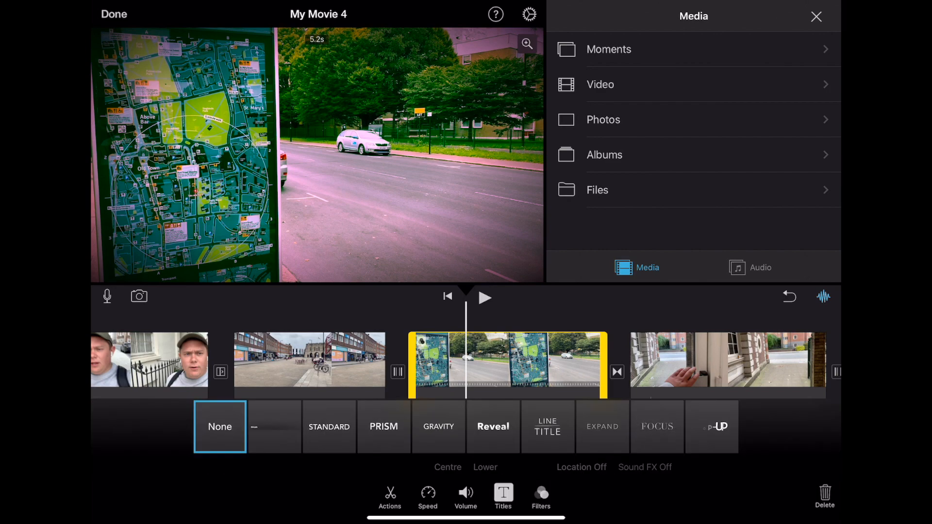
left_click(438, 428)
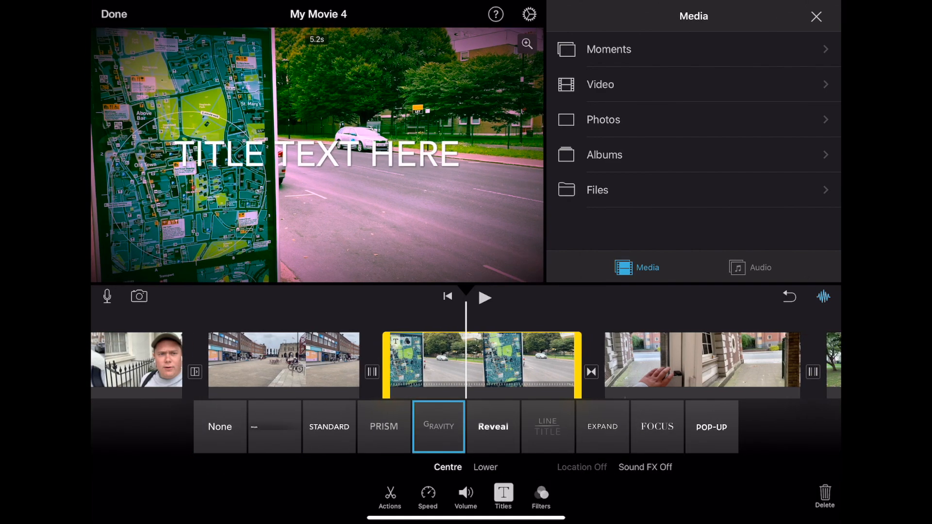
left_click(319, 155)
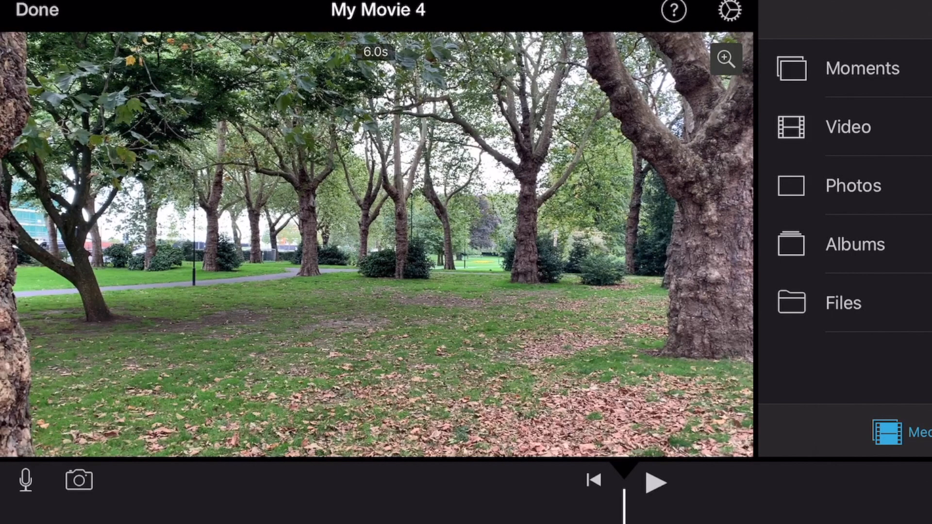
Step: Zoom in on the park clip's framing in the viewer and play it back to review
left_click(725, 59)
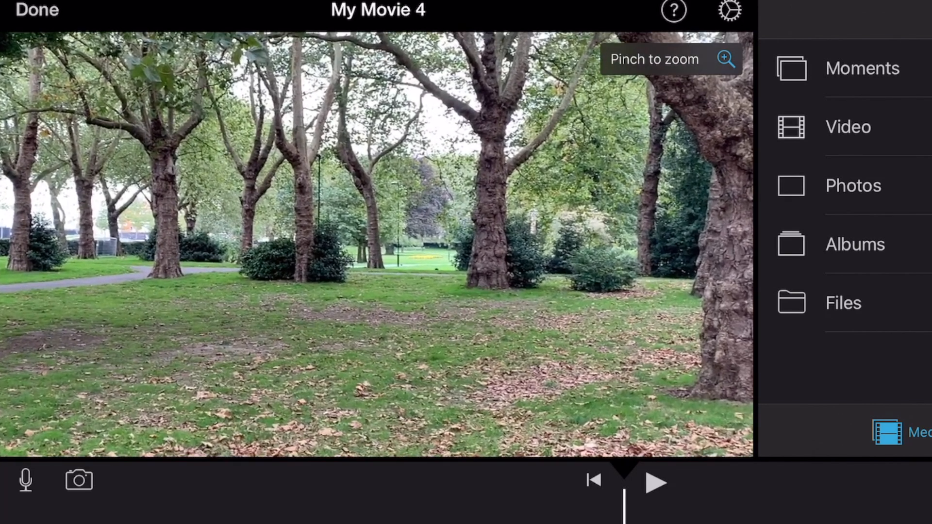
left_click(656, 483)
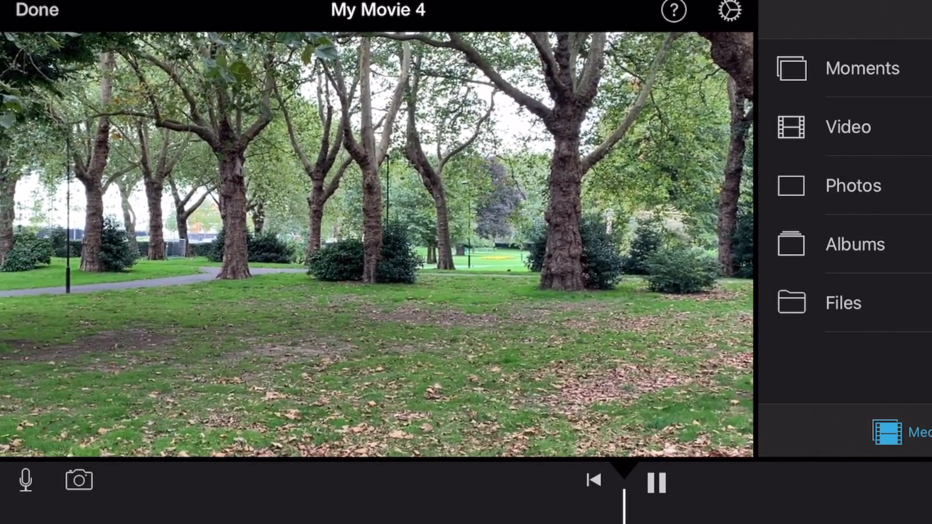
Step: Add the map screenshot as a picture-in-picture overlay and position it along the harbour presenter clip
left_click(852, 186)
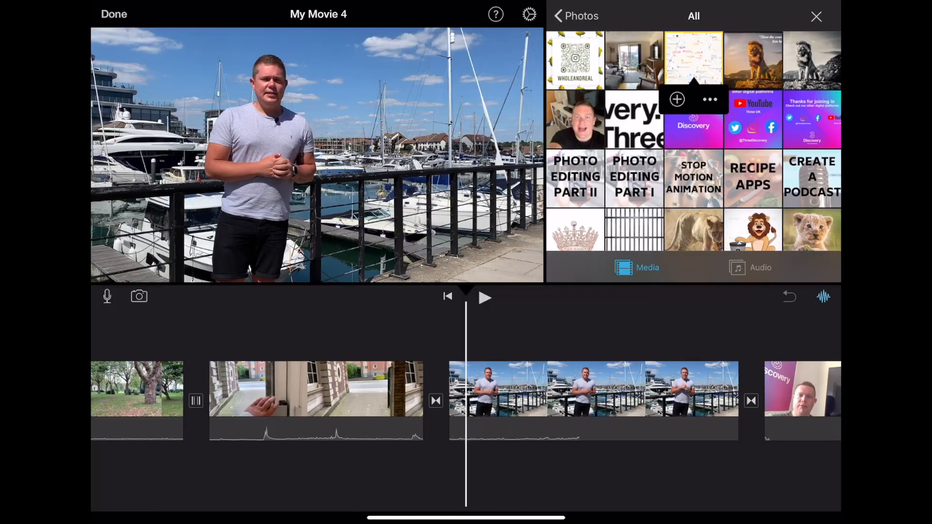
left_click(709, 99)
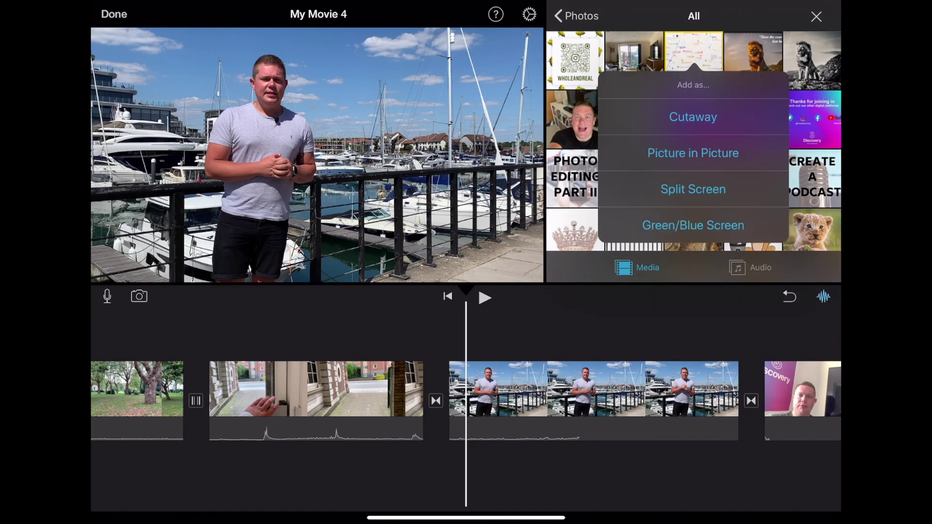
left_click(693, 153)
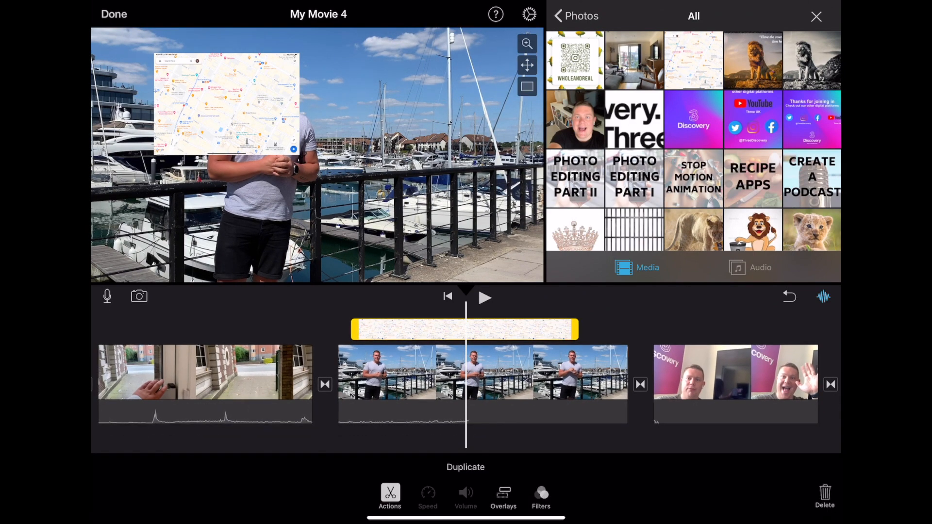
left_click_drag(226, 107, 434, 122)
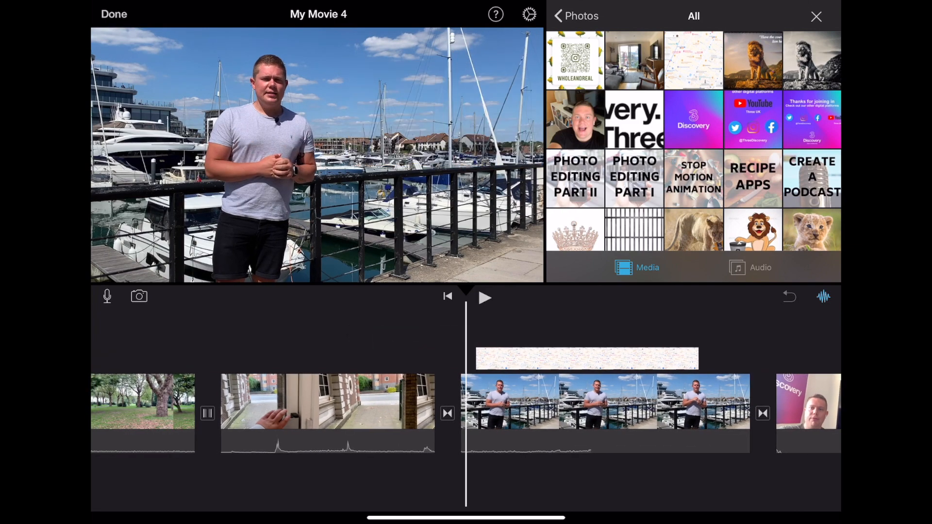
Step: Add Evergreen as the background soundtrack and a Car Skid sound effect under the street-map clip
left_click(750, 268)
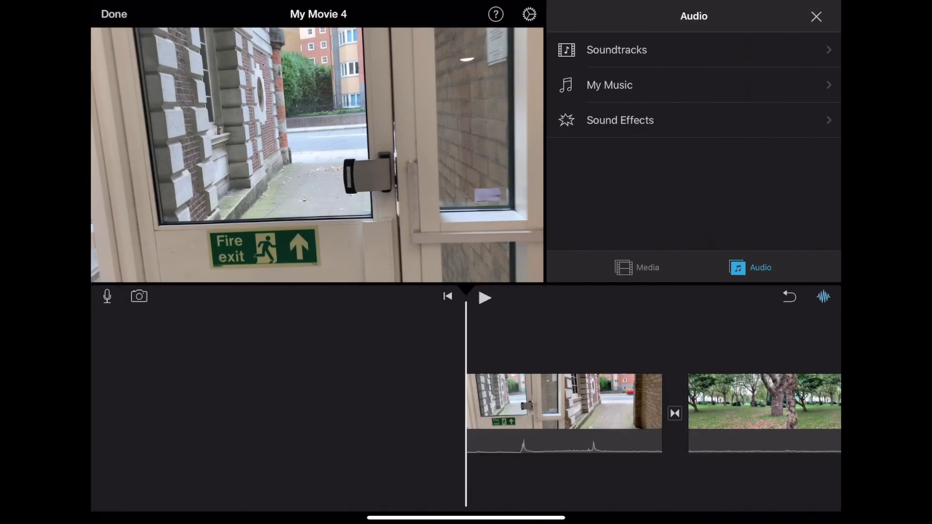
left_click(616, 49)
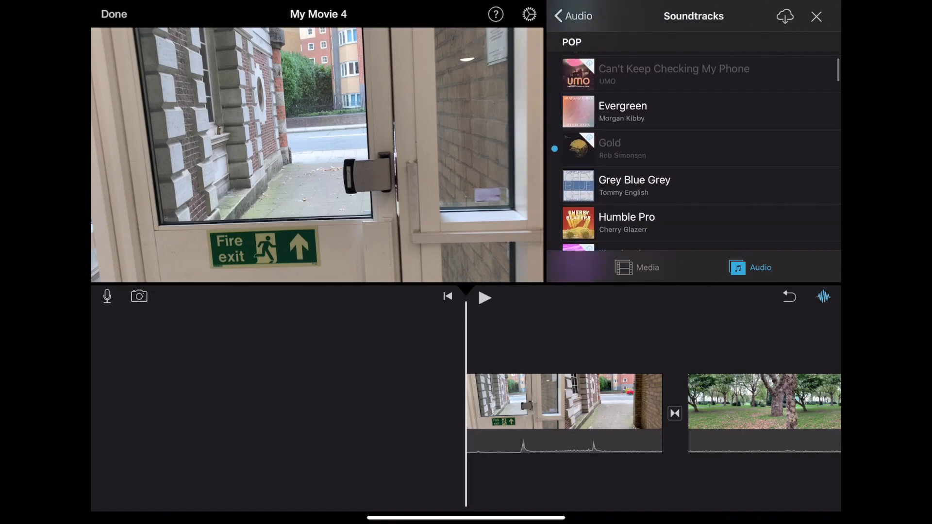
scroll("up", 3)
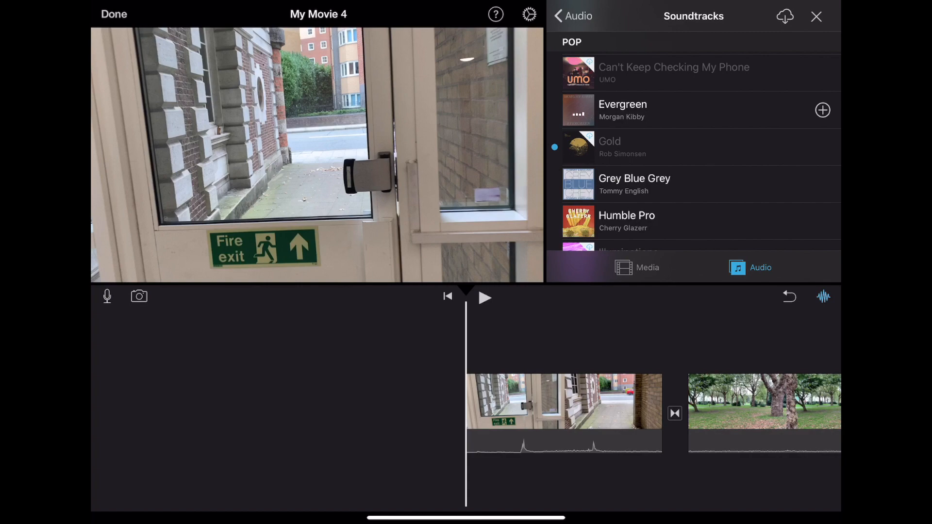
left_click(822, 110)
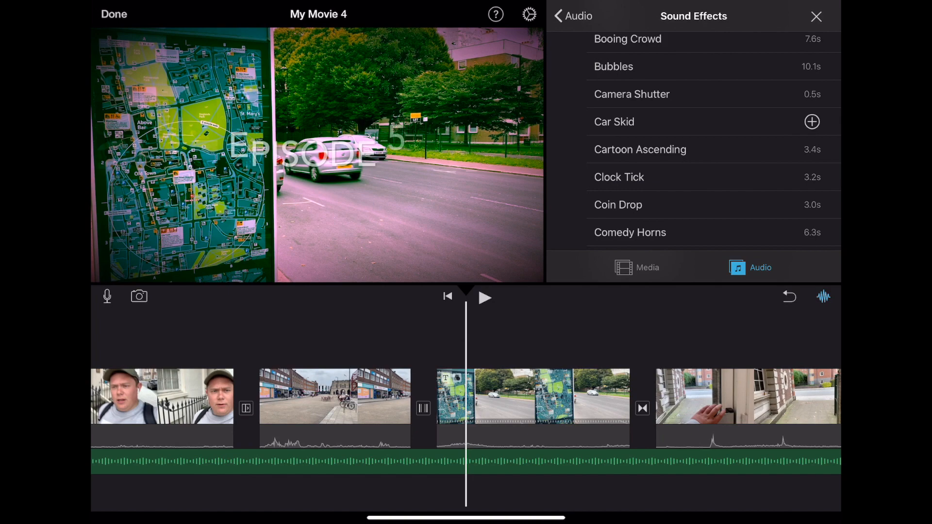
left_click(811, 123)
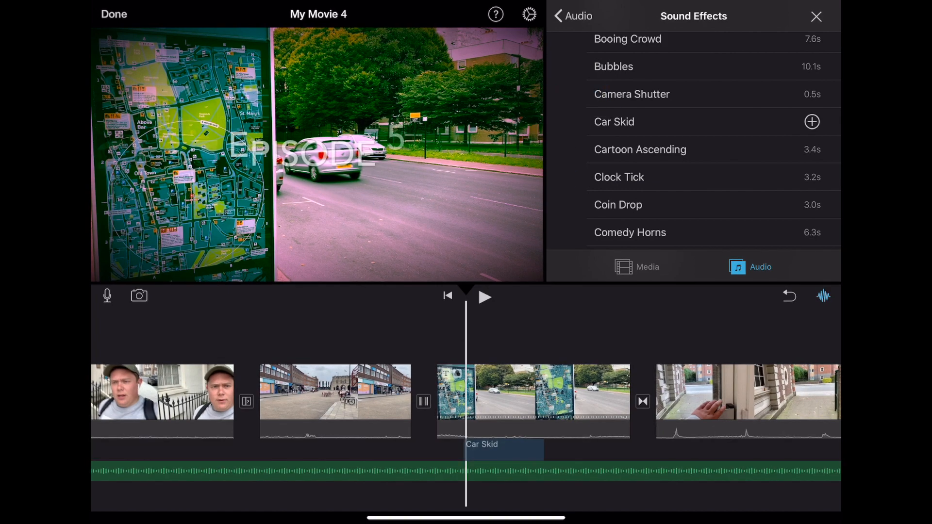
Step: Record a voiceover over the tree-lined park clip and accept it into the movie
left_click(106, 296)
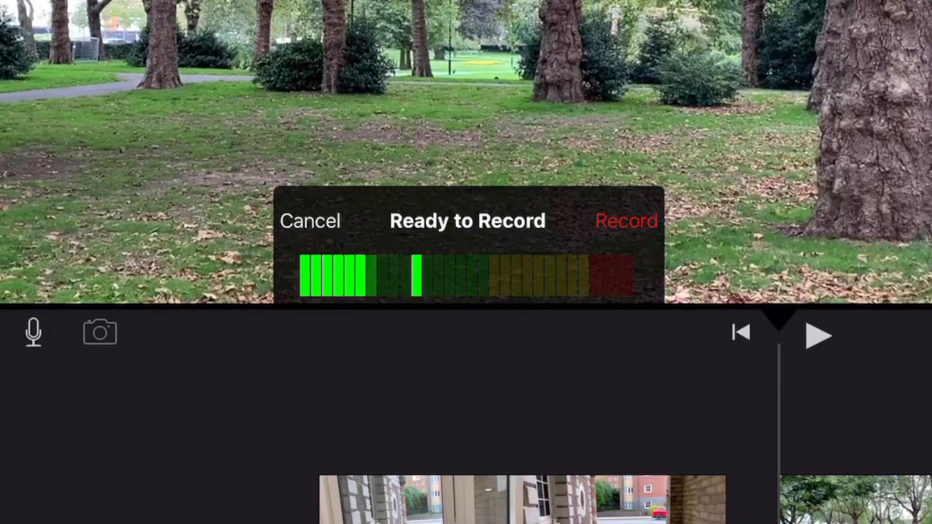
left_click(626, 220)
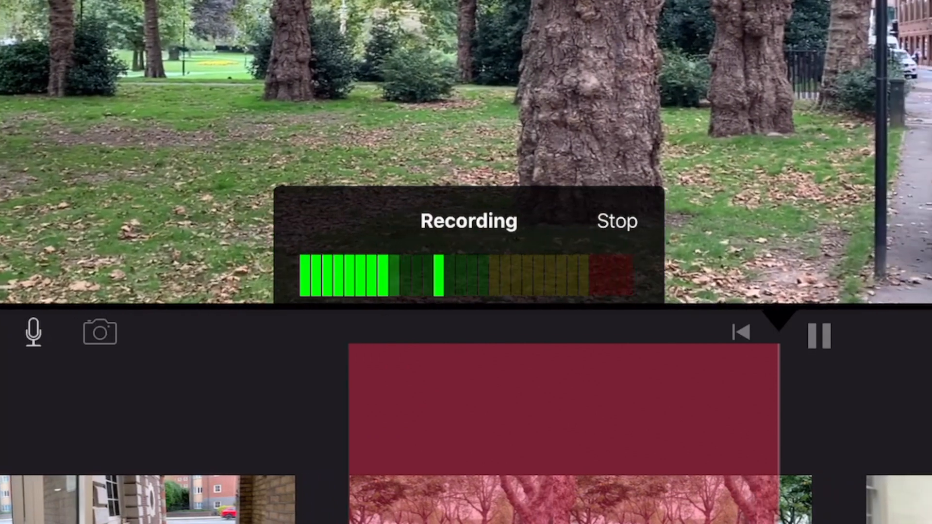
left_click(616, 220)
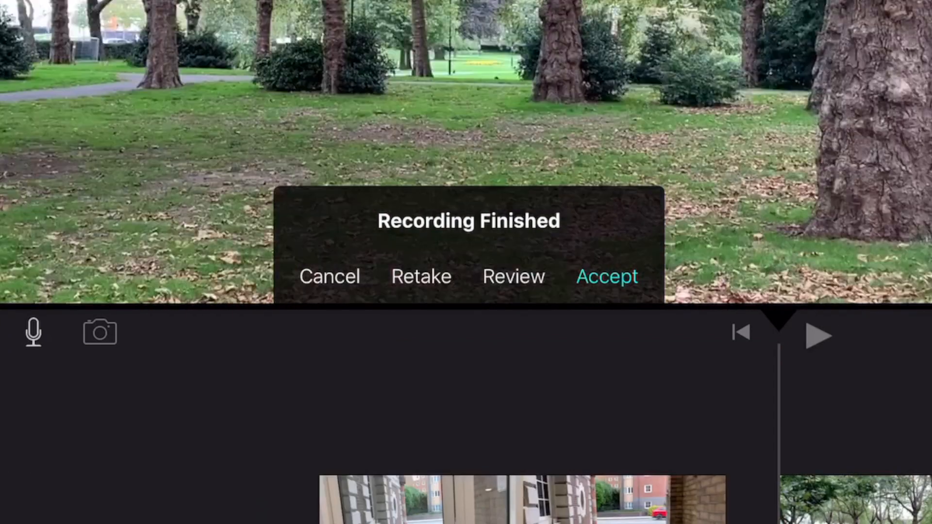
left_click(607, 277)
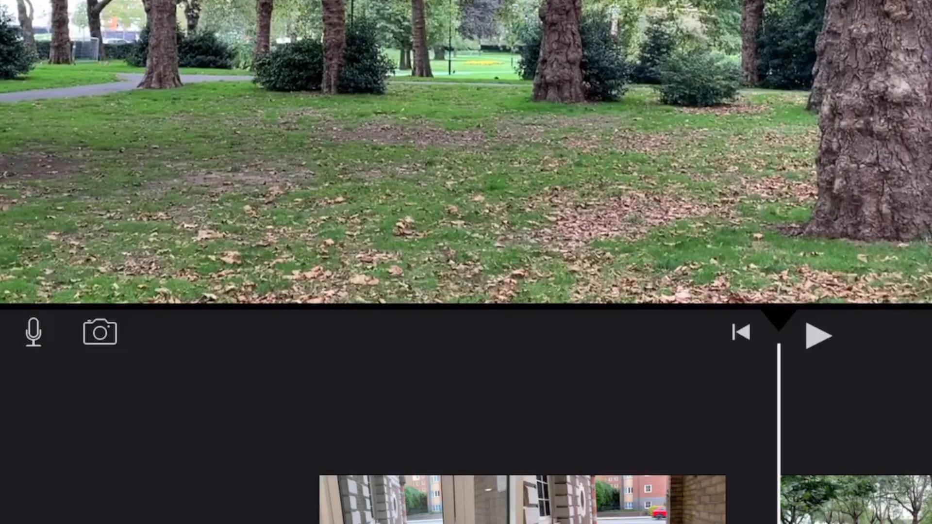